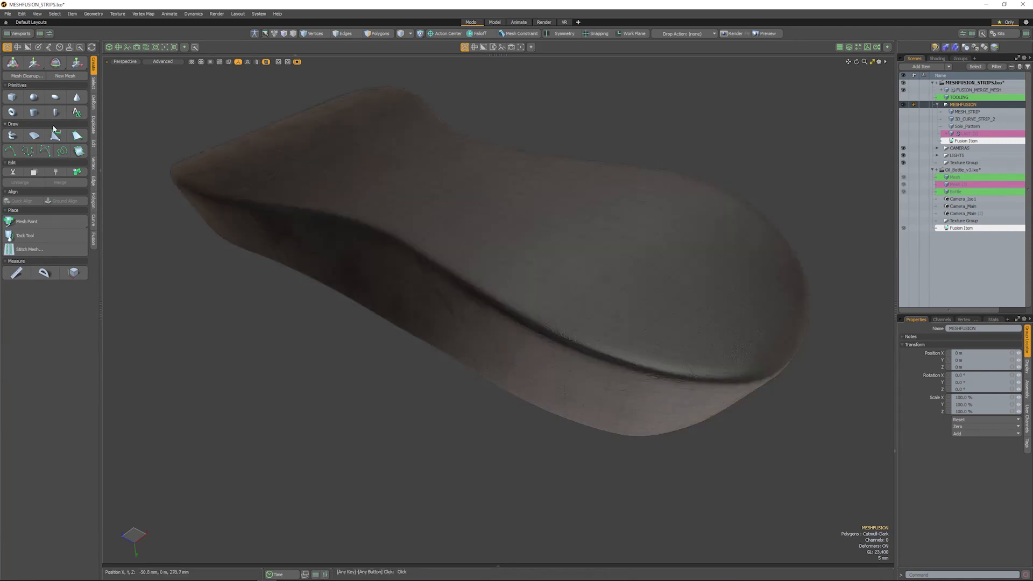
mouse_move(23, 152)
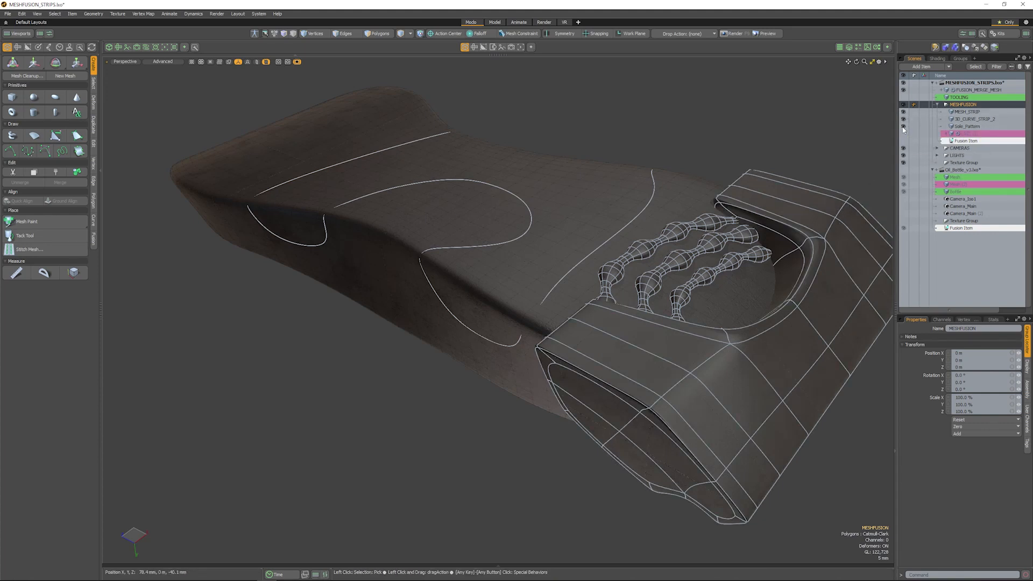
Hide the finger strips and guide curves, then select MESH_STRIP in the Items list
click(904, 119)
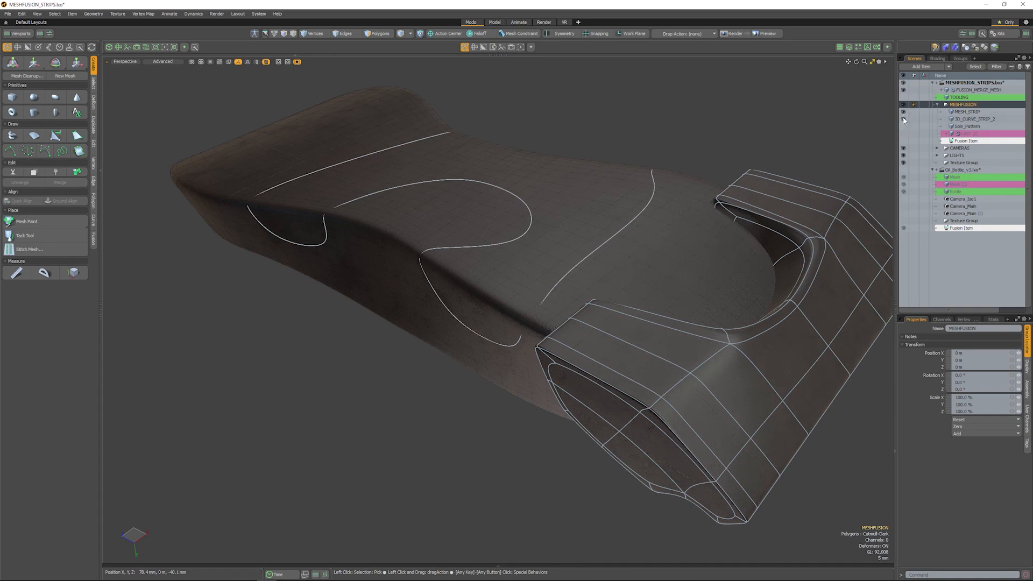
click(964, 111)
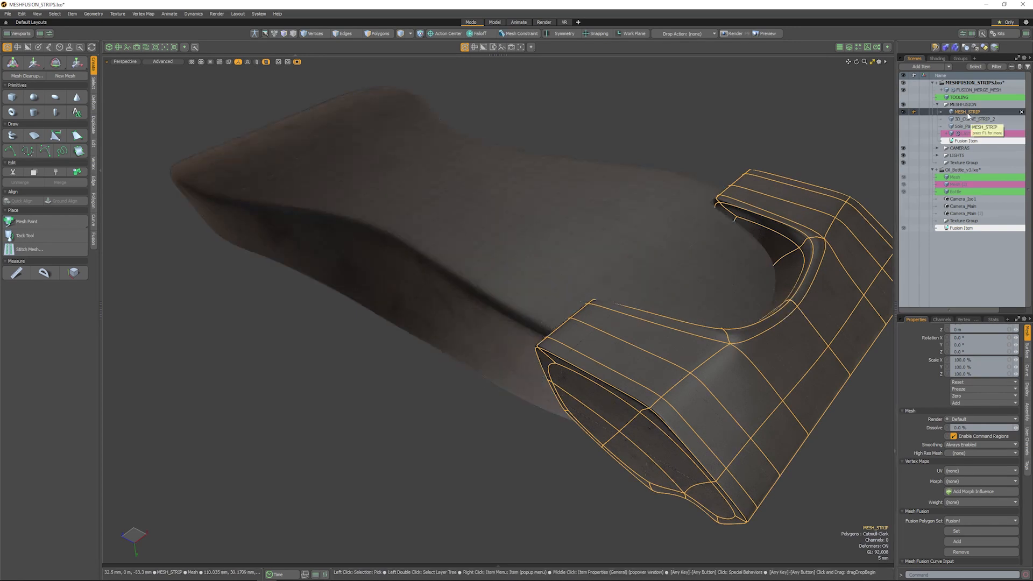
click(963, 97)
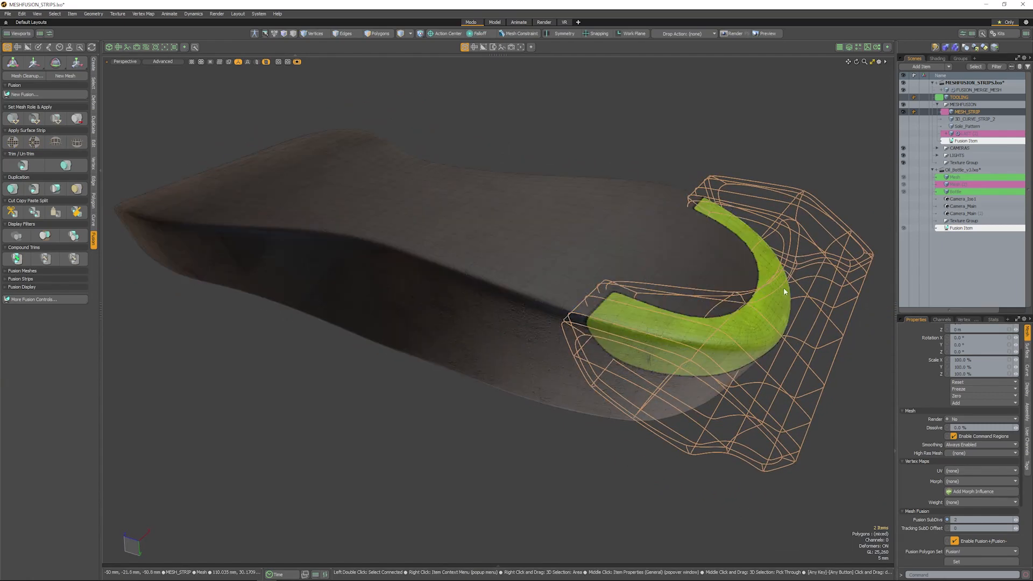
mouse_move(784, 291)
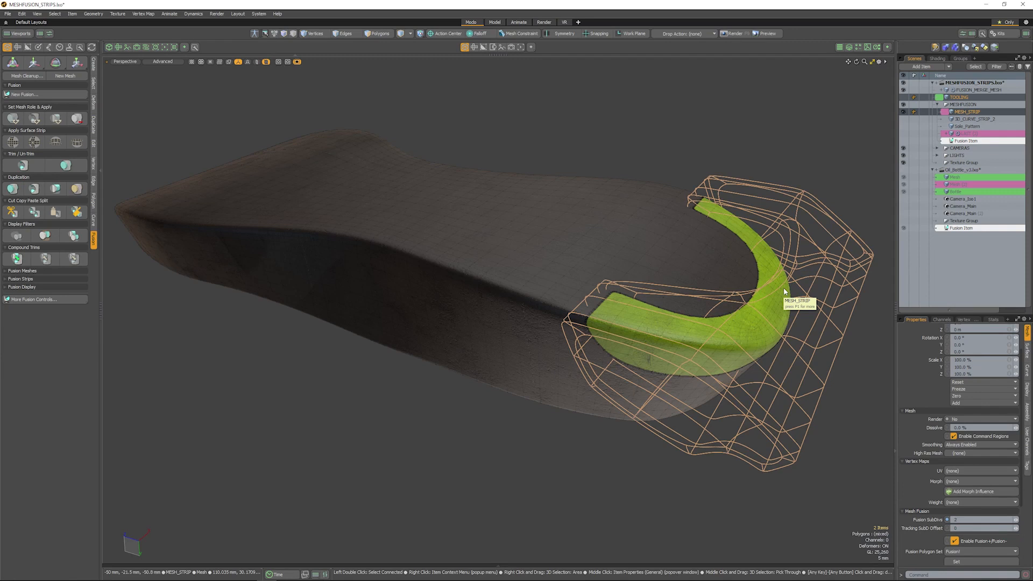
mouse_move(793, 271)
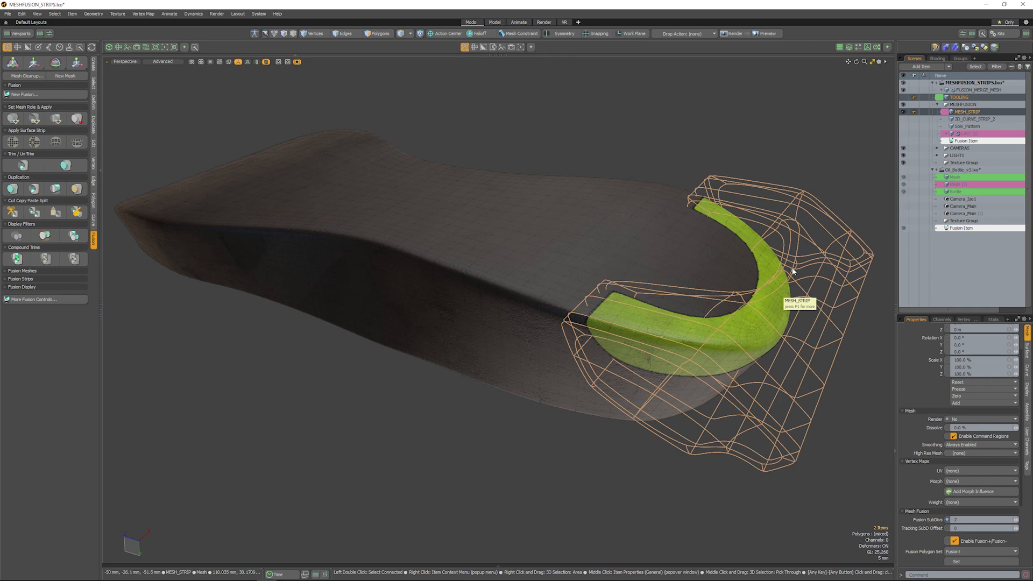
mouse_move(903, 124)
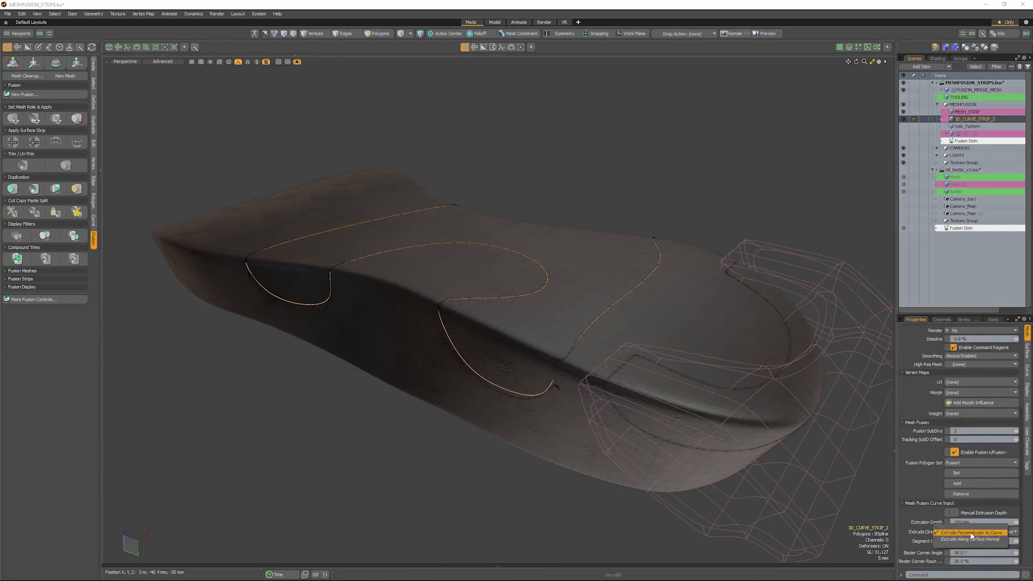
Change the Extrude Direction of 3D_CURVE_STRIP_2 in Mesh Fusion Curve Input properties
click(971, 539)
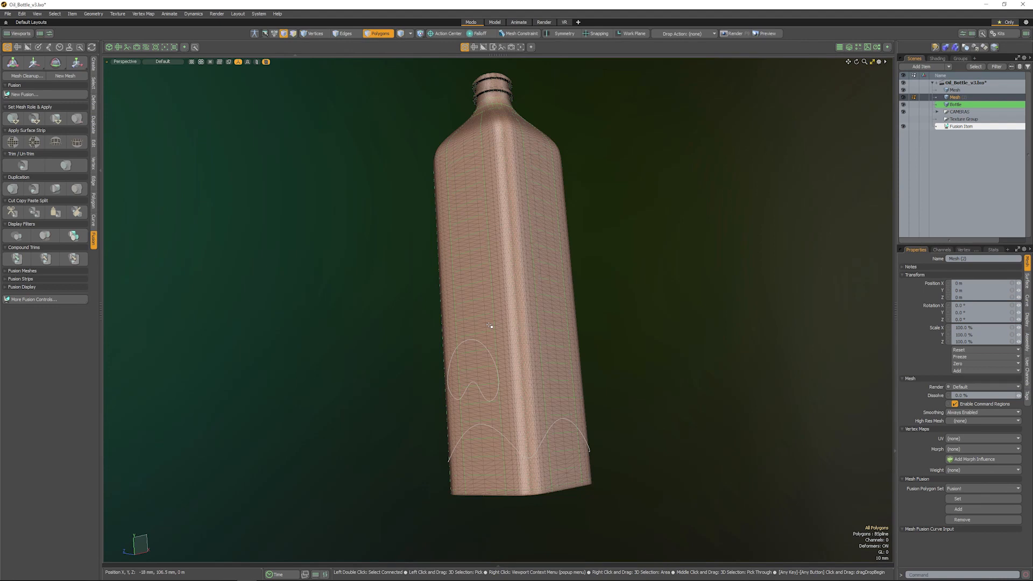
mouse_move(592, 429)
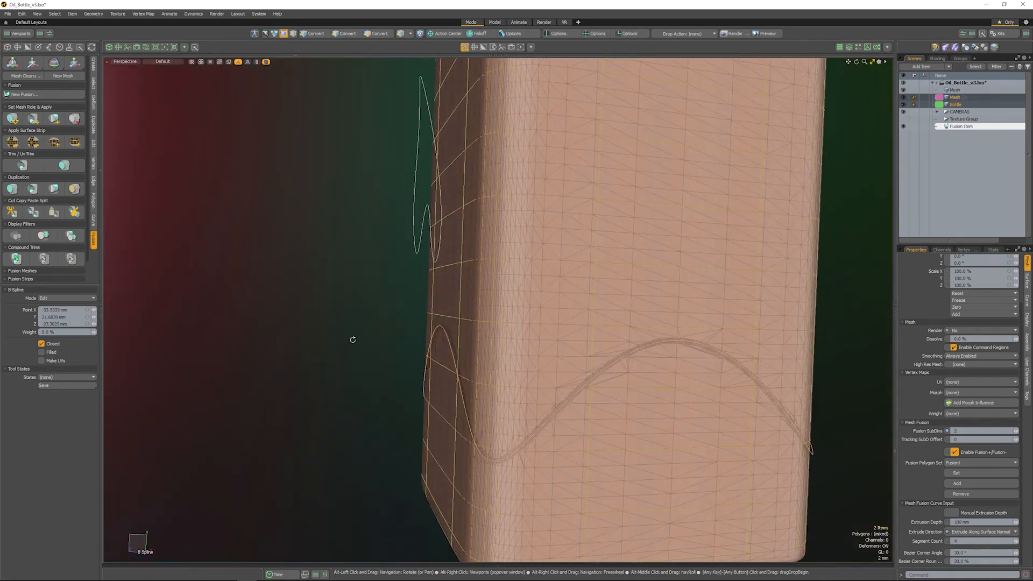
Extrude the looping B-Spline curve into a ribbon mesh strip and select it in Polygons mode
click(955, 90)
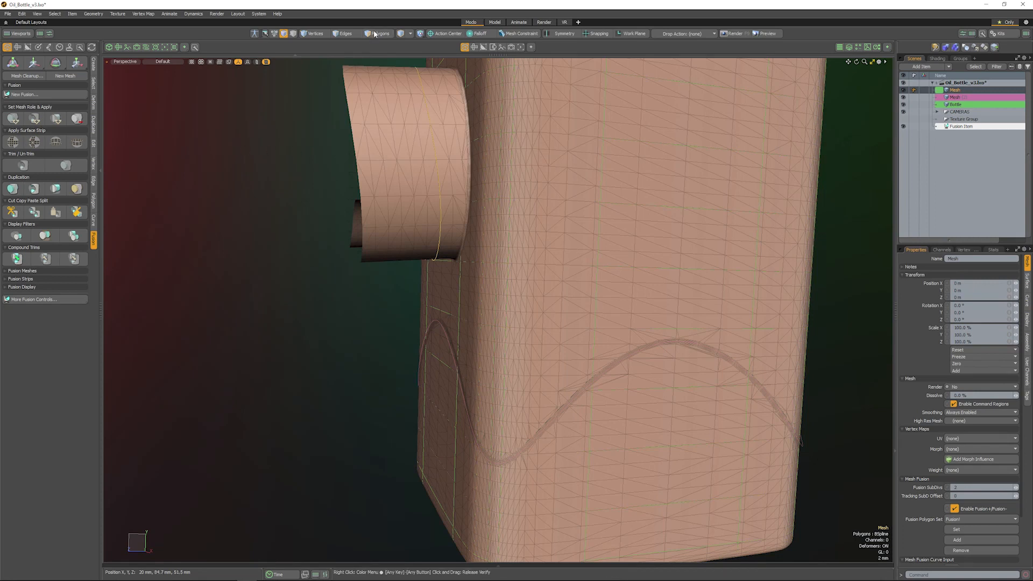
click(377, 34)
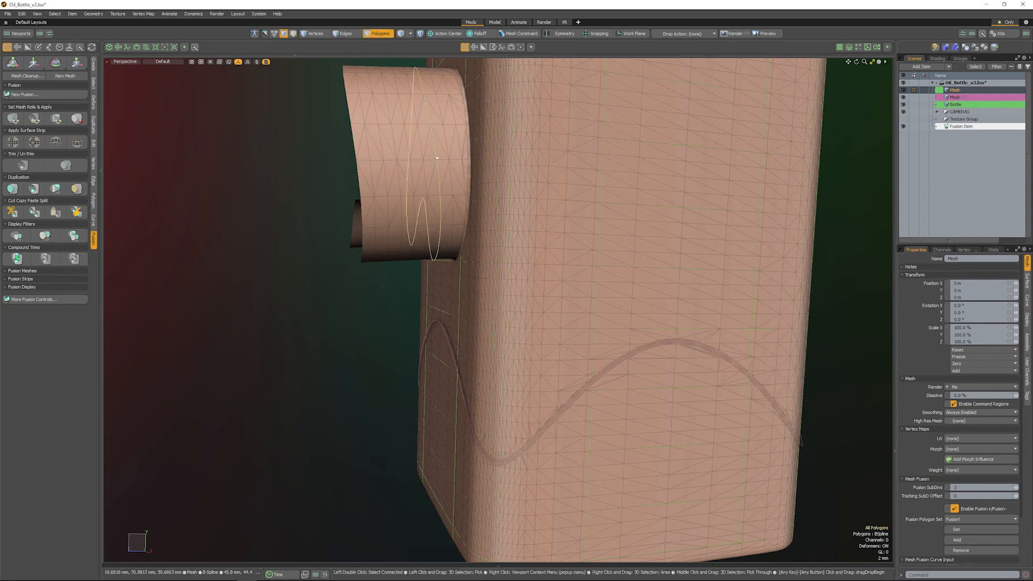